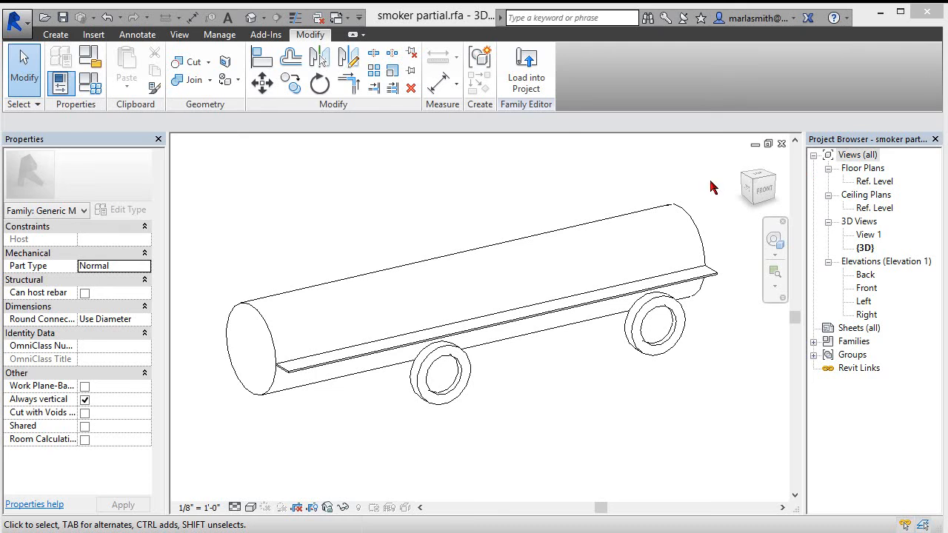
mouse_move(717, 196)
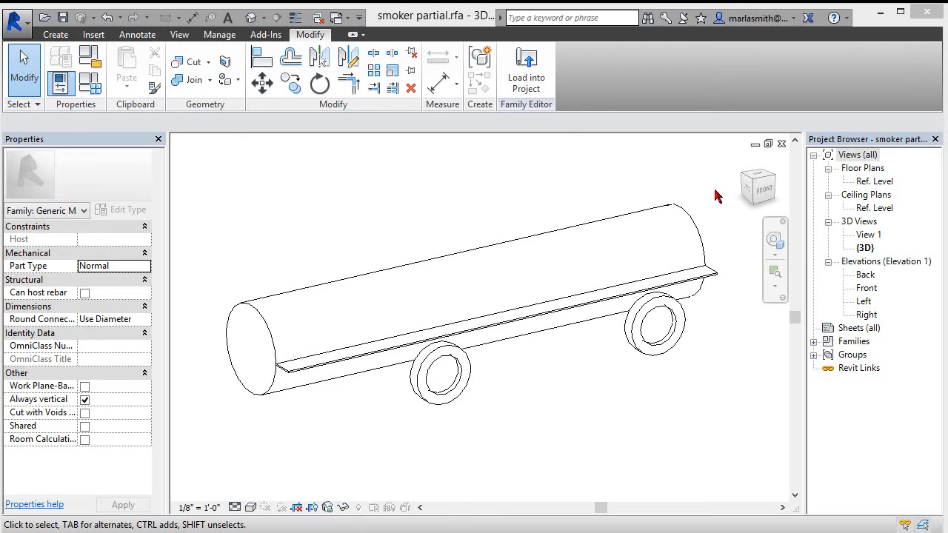
mouse_move(718, 184)
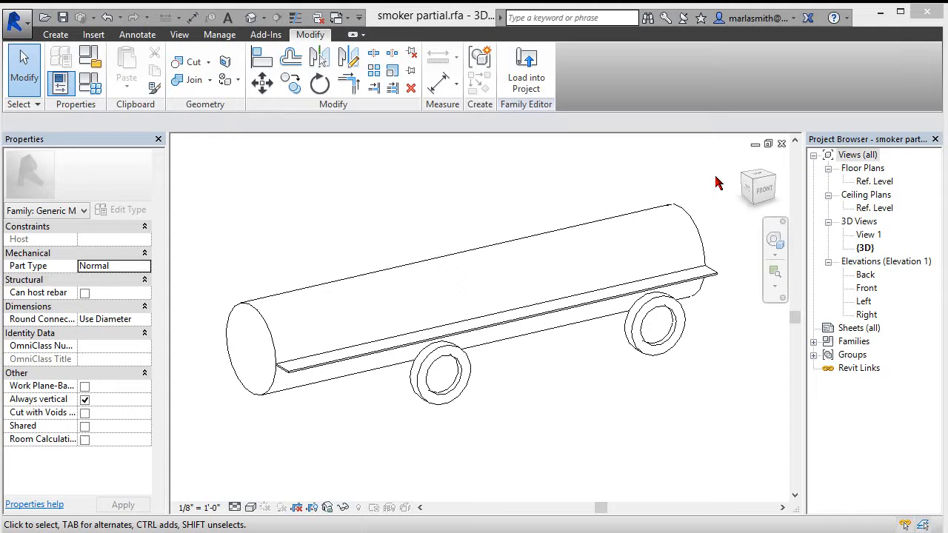
mouse_move(875, 292)
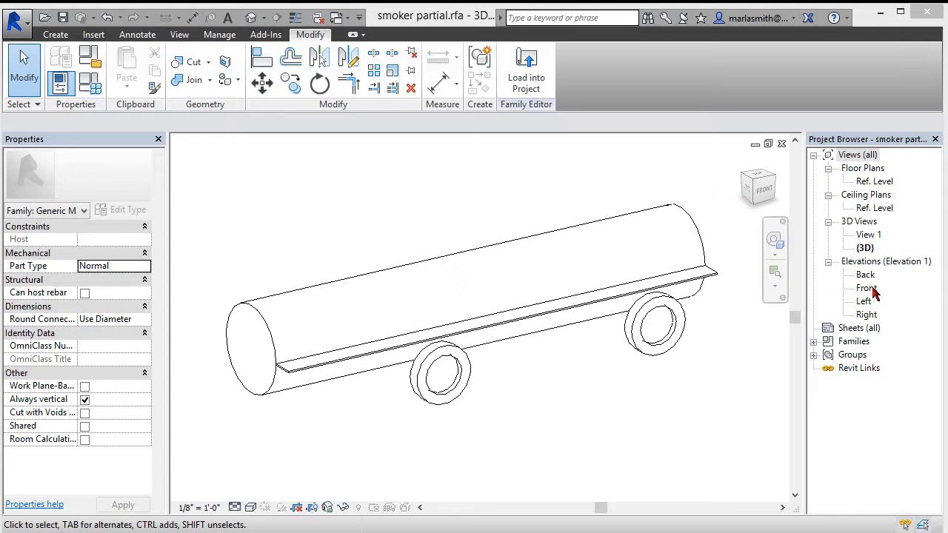
mouse_move(872, 292)
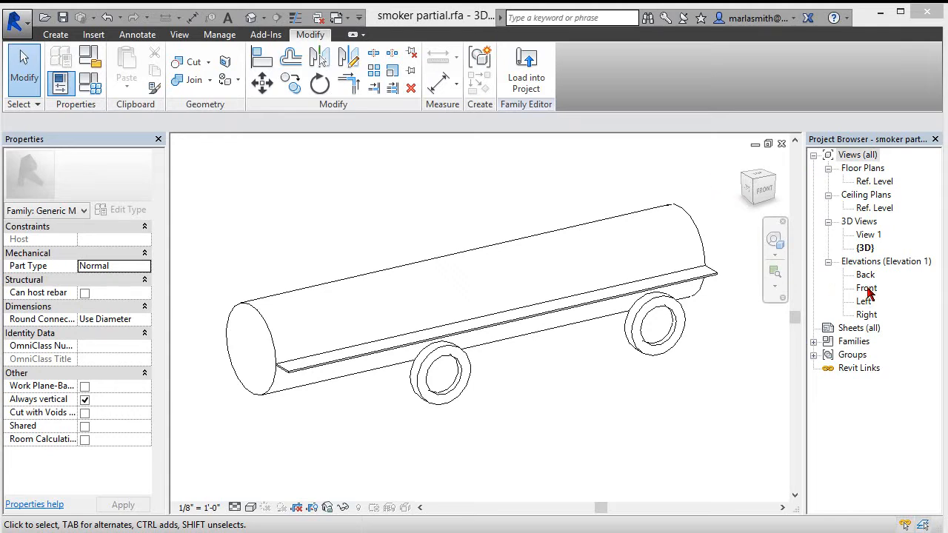
In the Left elevation, confirm the tank circle's radius is bound to rad smoker, leaving the sketch unchanged
double_click(865, 301)
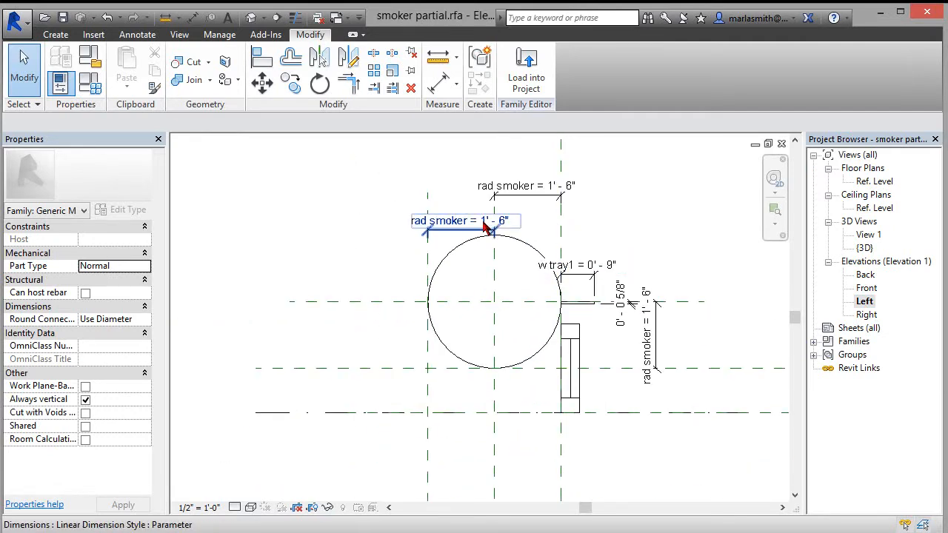
click(427, 207)
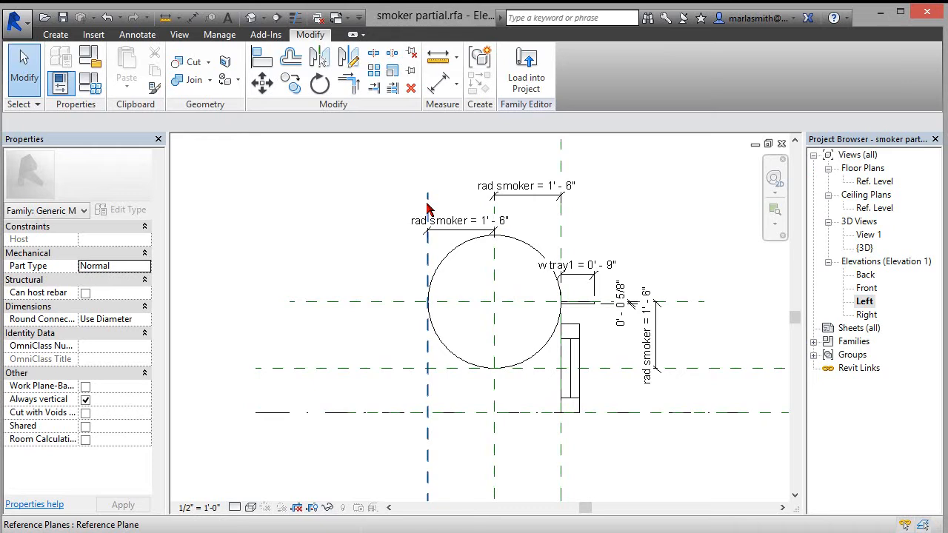
click(570, 265)
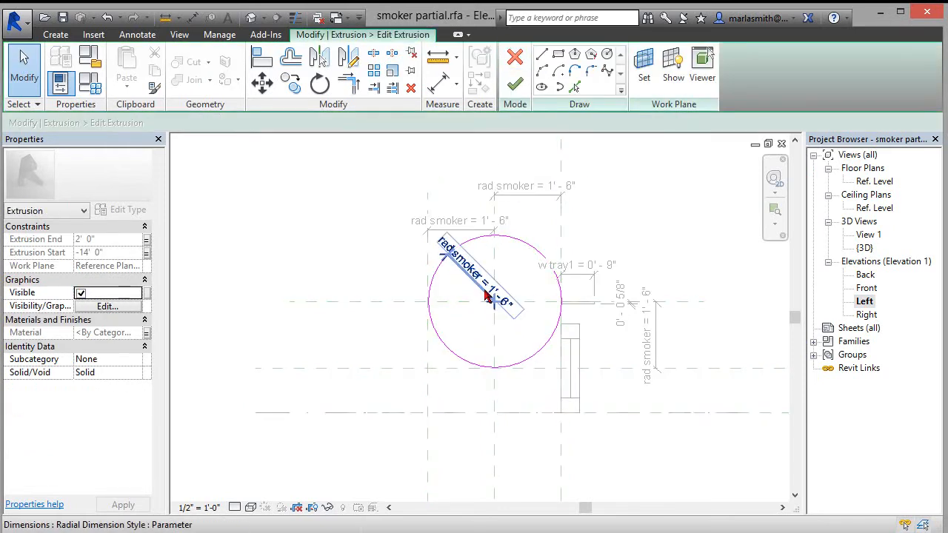
mouse_move(496, 298)
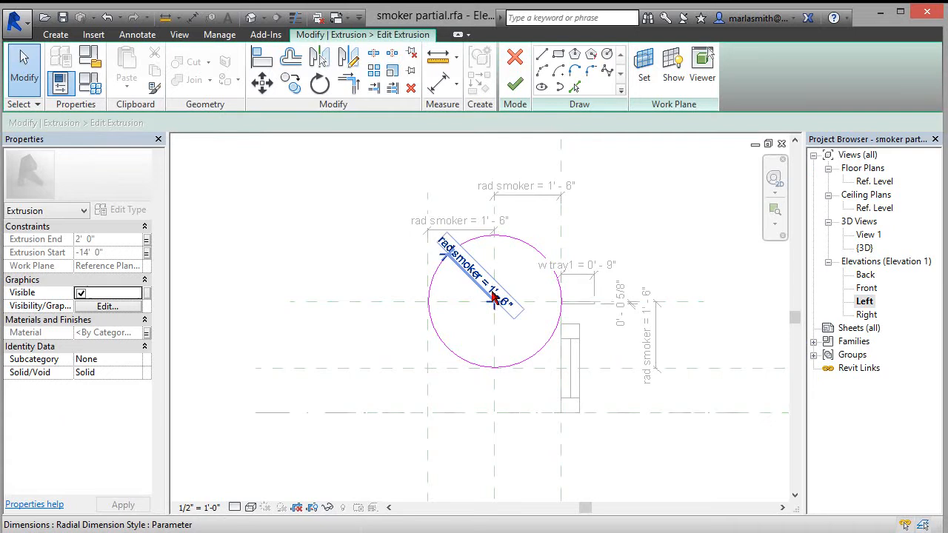
click(515, 67)
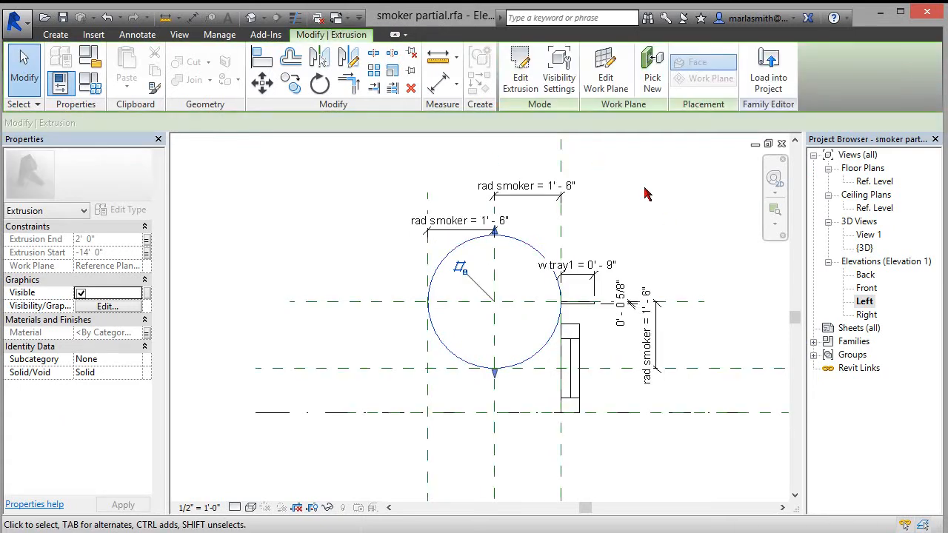
click(650, 334)
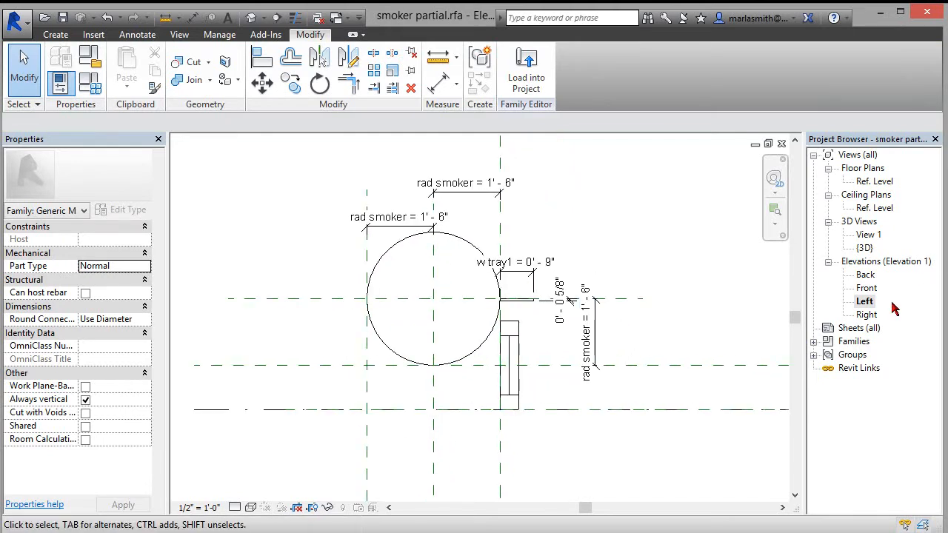
In the Front elevation, check the right wheel's sketch (rad wheel 8", rad tire 1'-0") and cancel unchanged
double_click(865, 287)
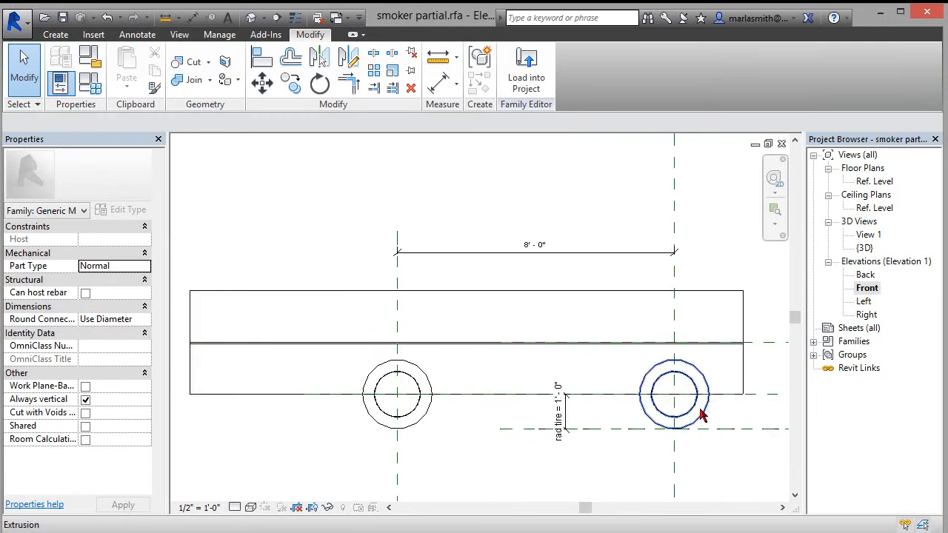
click(674, 392)
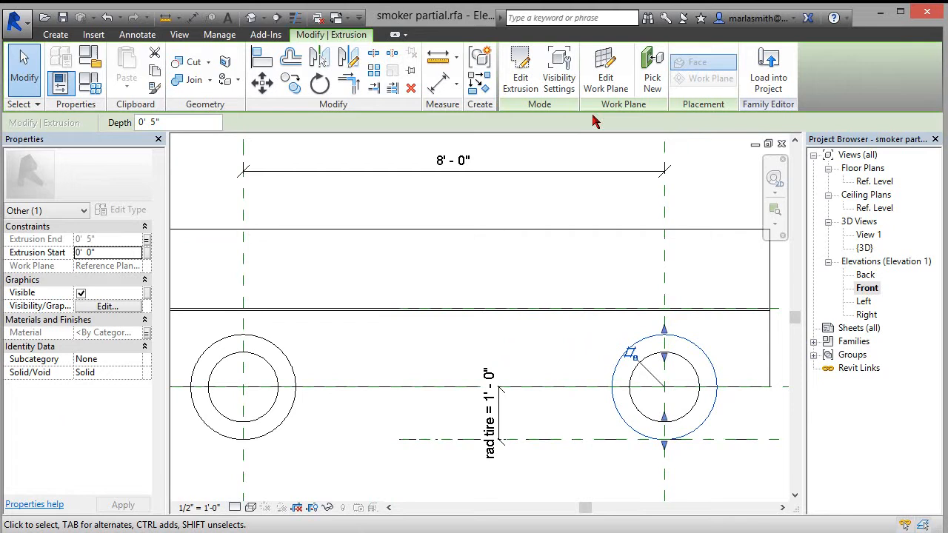
click(520, 70)
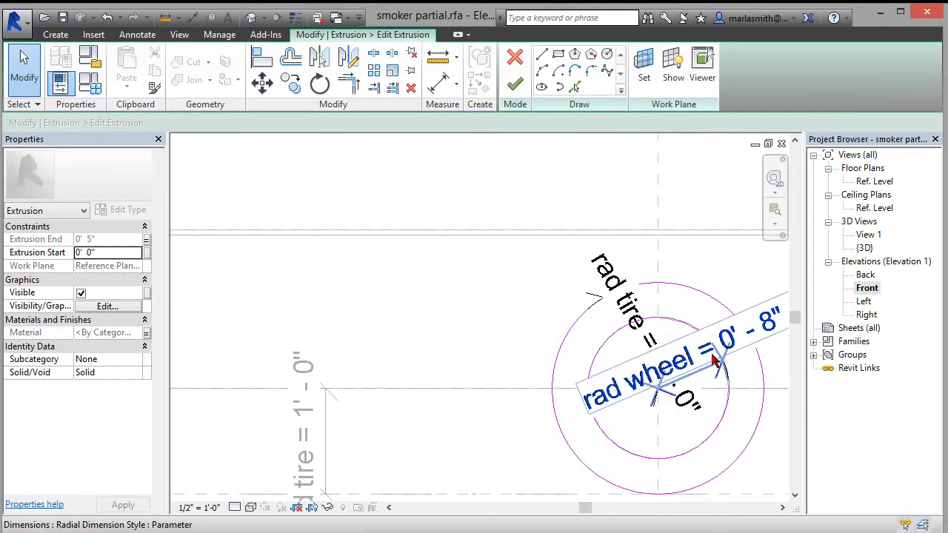
click(510, 287)
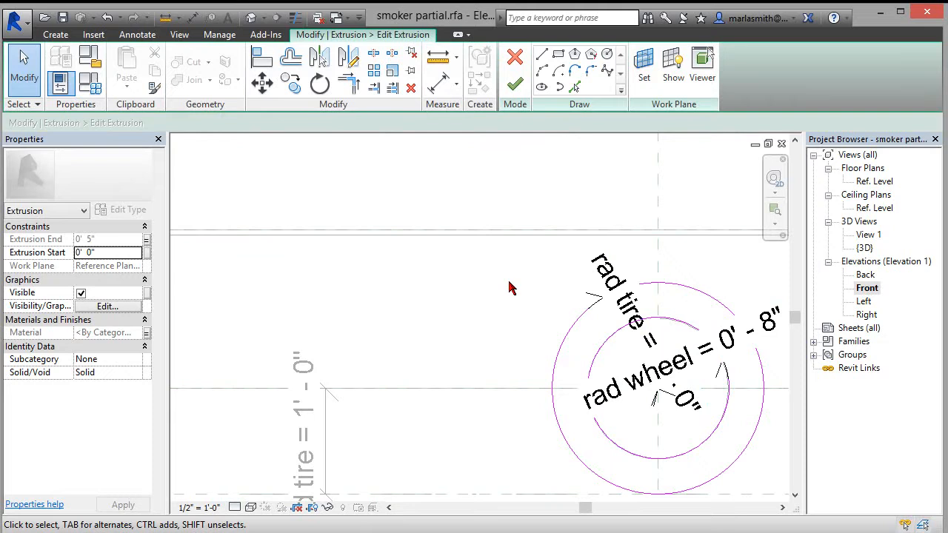
mouse_move(463, 220)
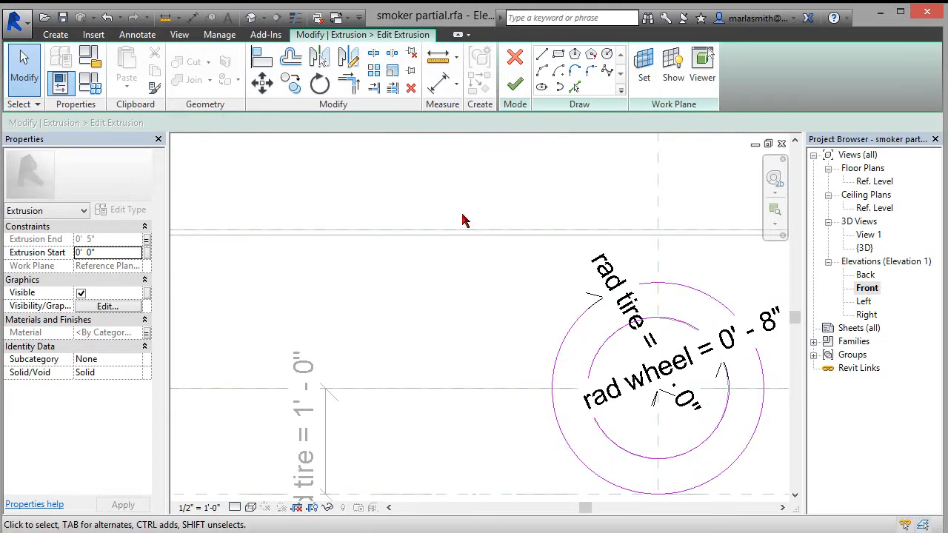
mouse_move(514, 56)
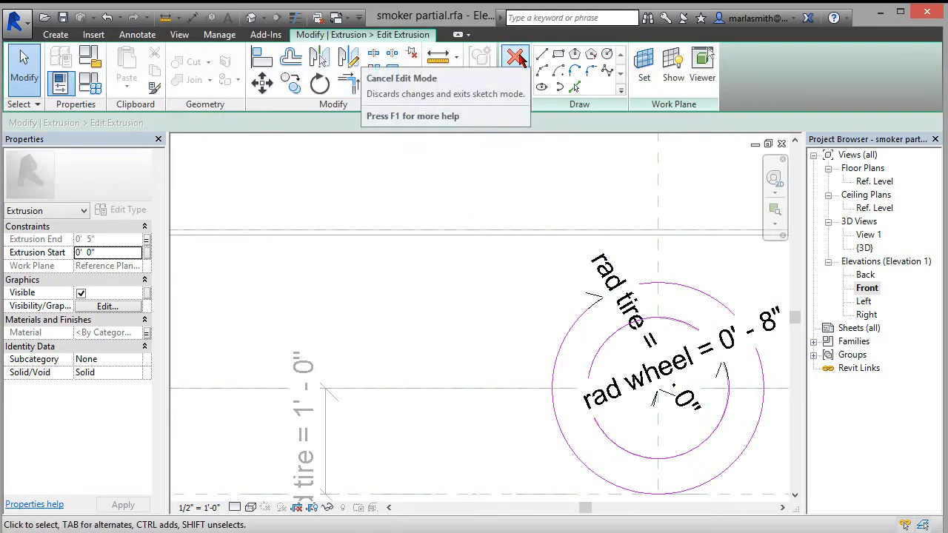
click(516, 57)
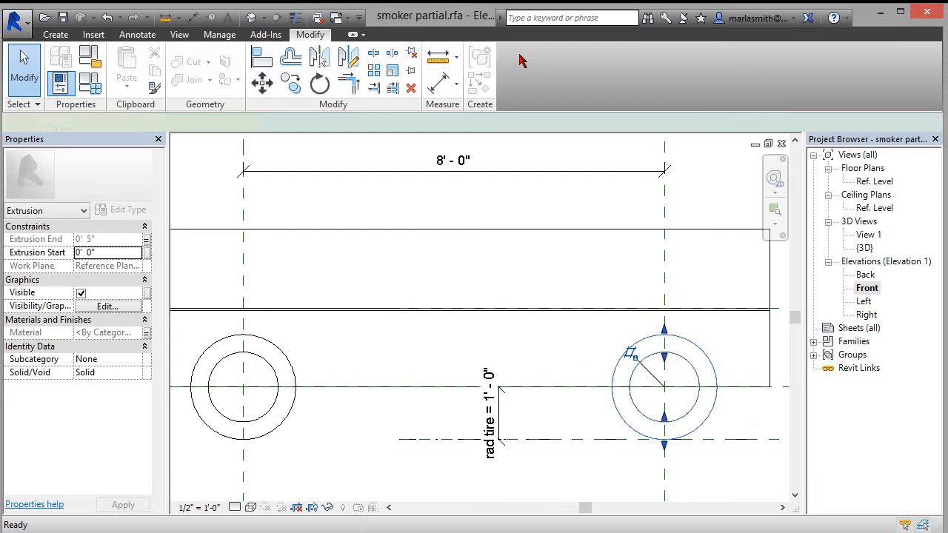
click(537, 288)
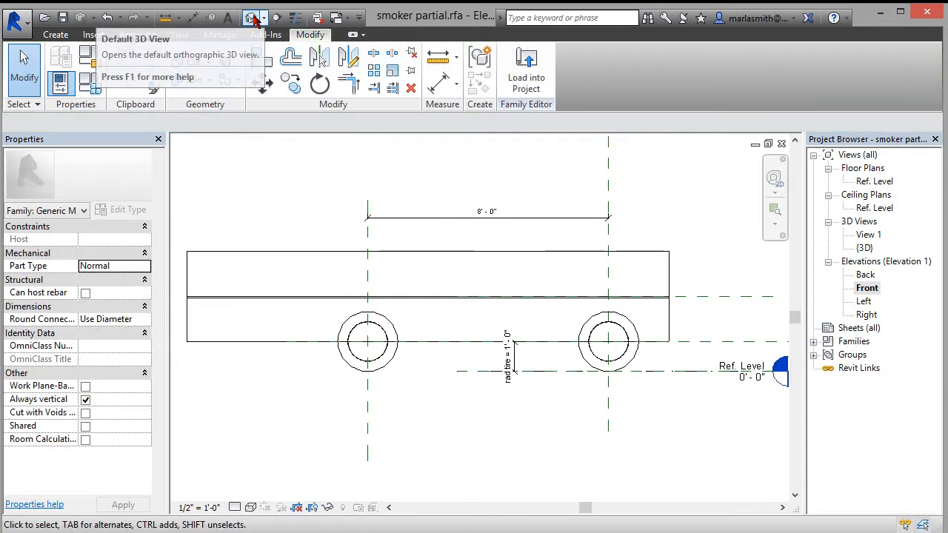
Return to the default 3D view and select the second wheel's extrusions
click(252, 17)
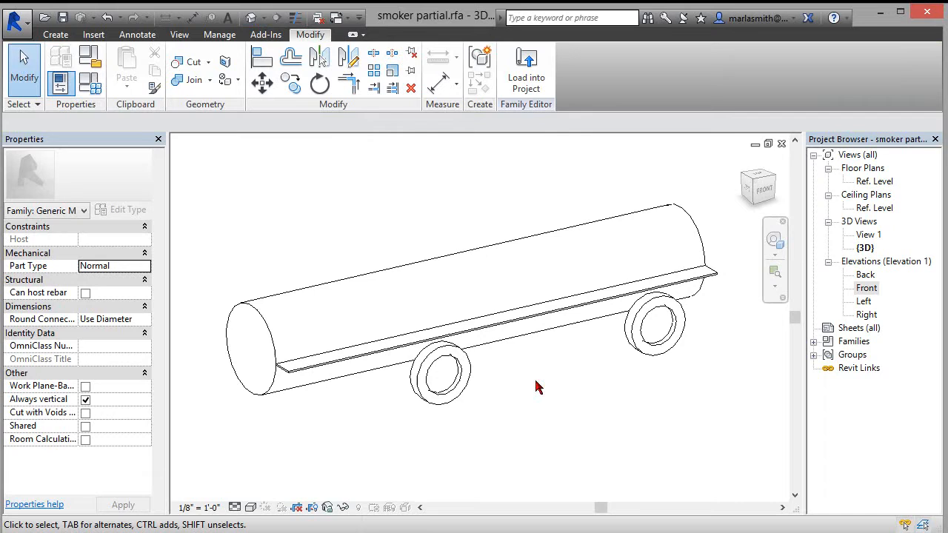
mouse_move(393, 435)
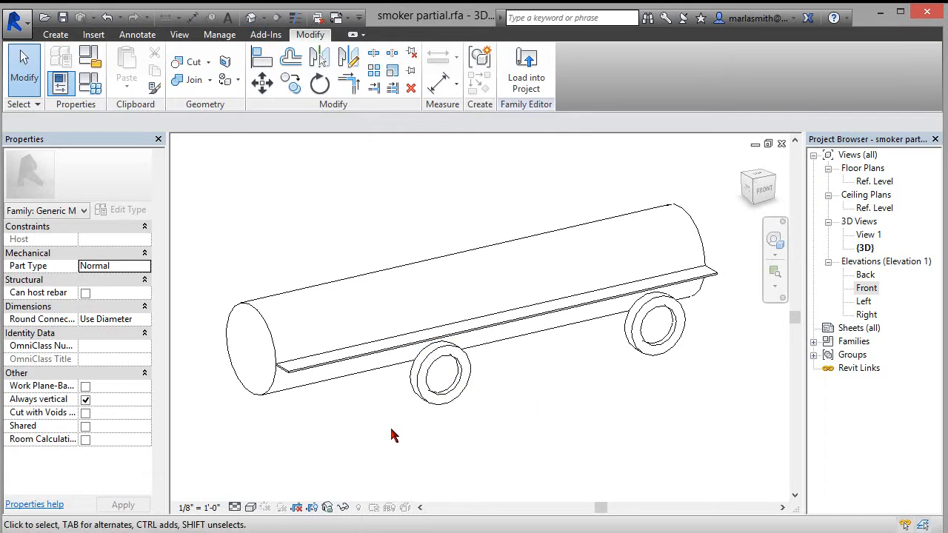
click(439, 374)
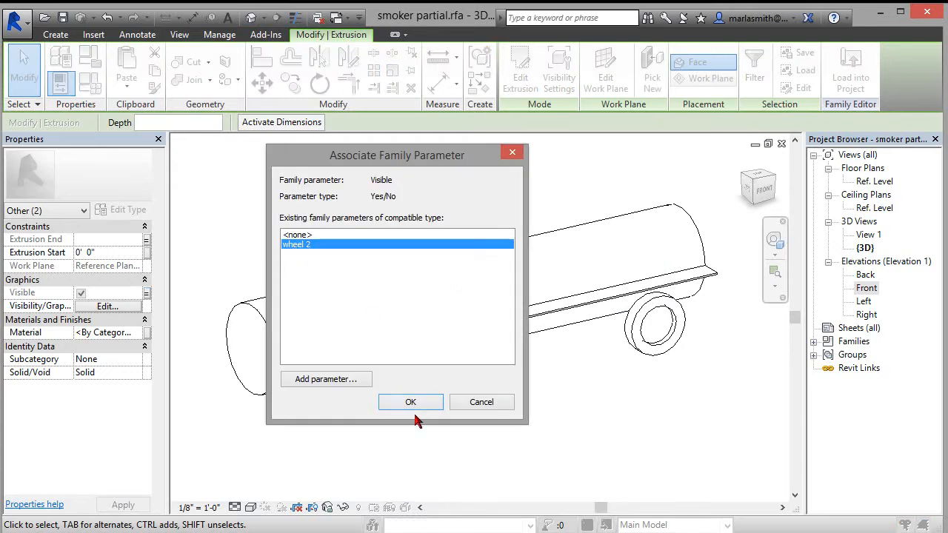
Confirm the wheel 2 visibility link, then apply the Single smoker type in Family Types
click(410, 402)
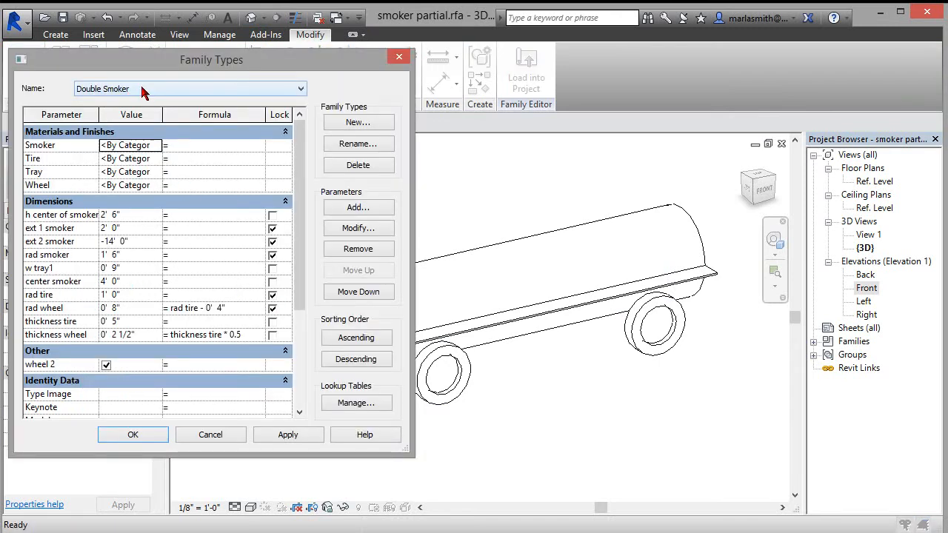
click(189, 88)
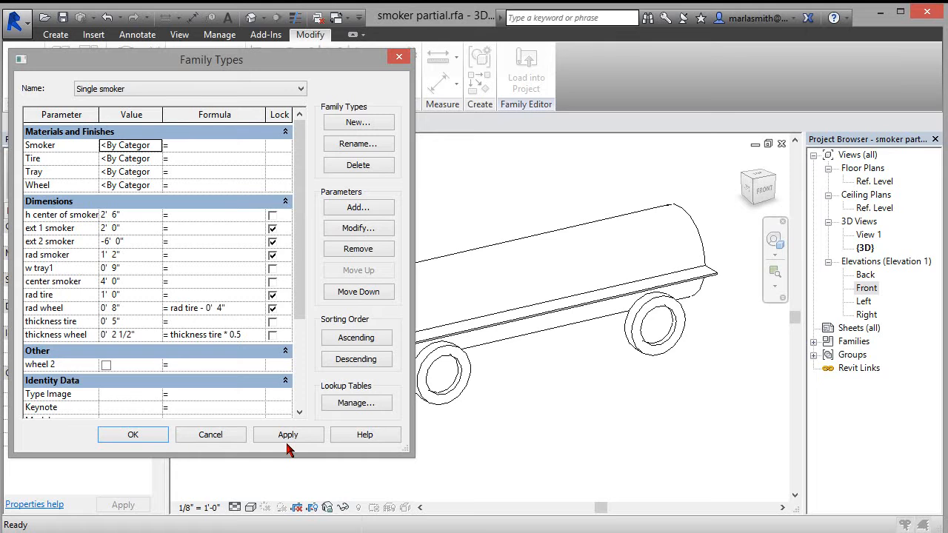
click(288, 435)
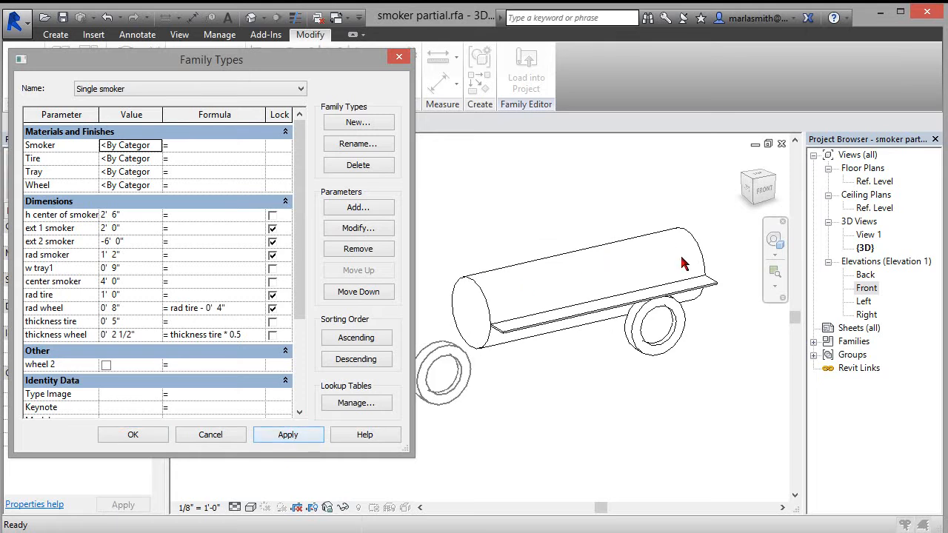
mouse_move(81, 342)
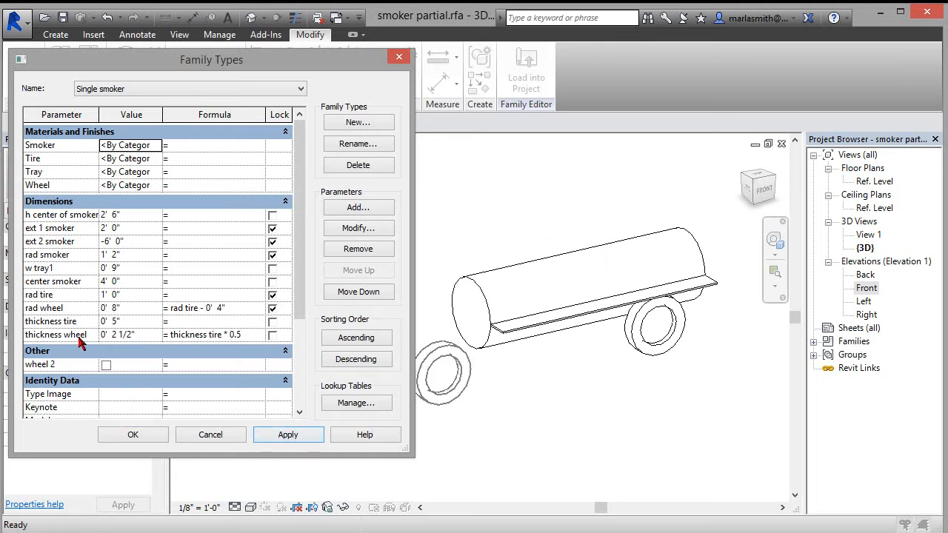
click(133, 435)
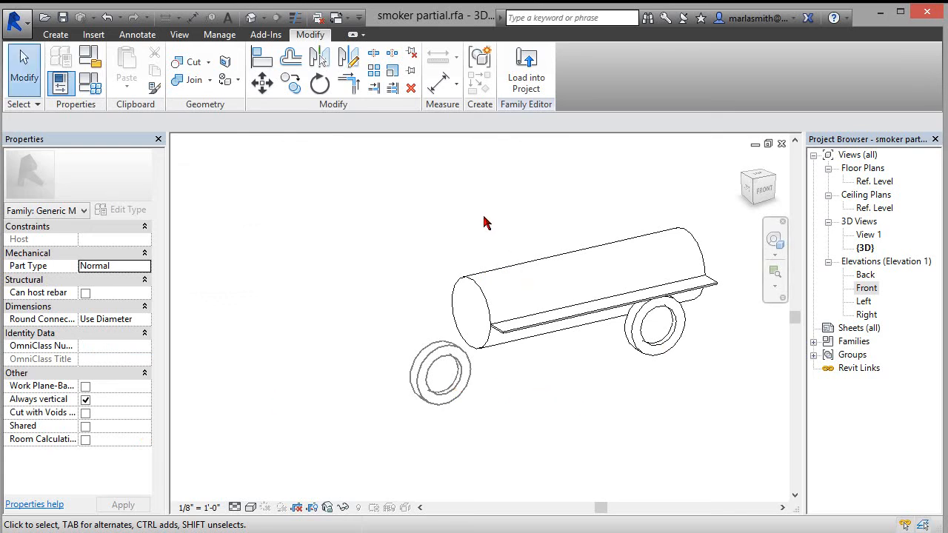
mouse_move(362, 320)
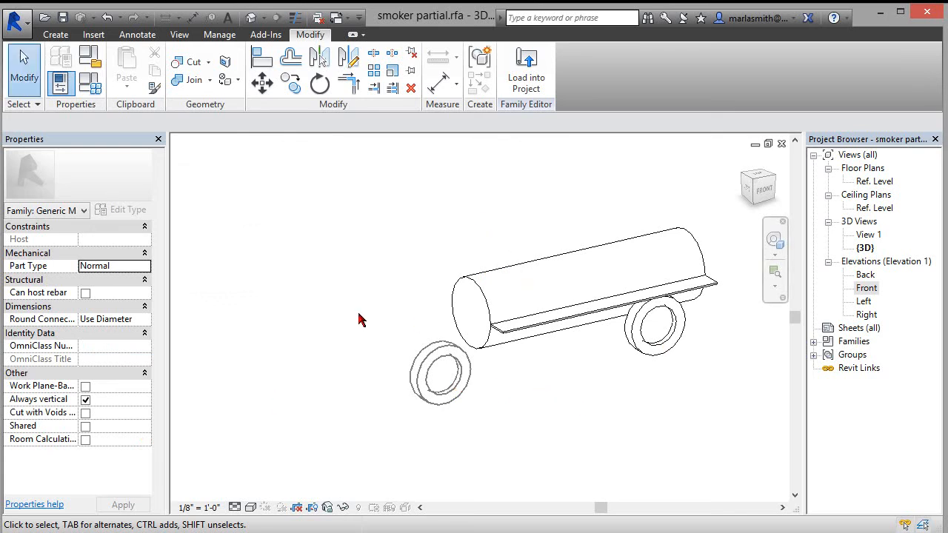
Open the detached wheel's Visible parameter link, close it unlinked, and reselect the wheel
click(440, 374)
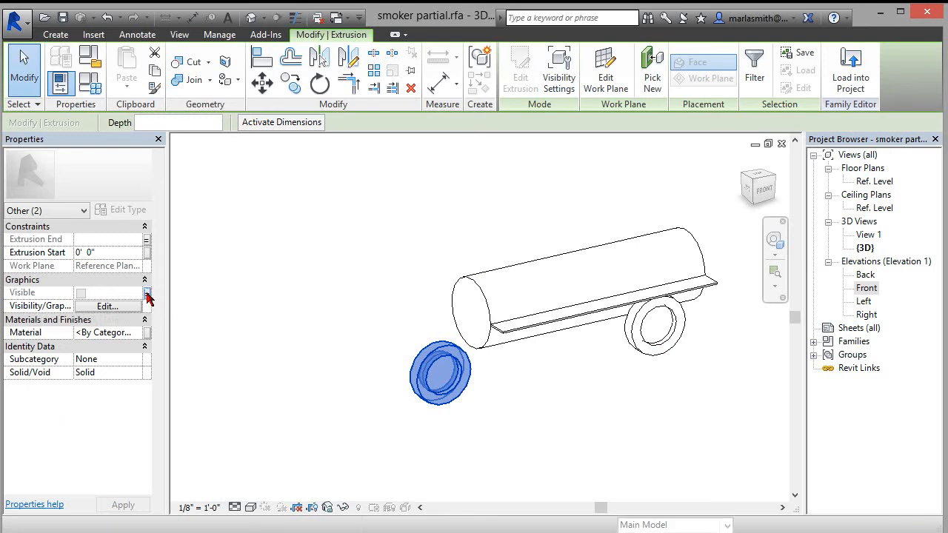
click(147, 294)
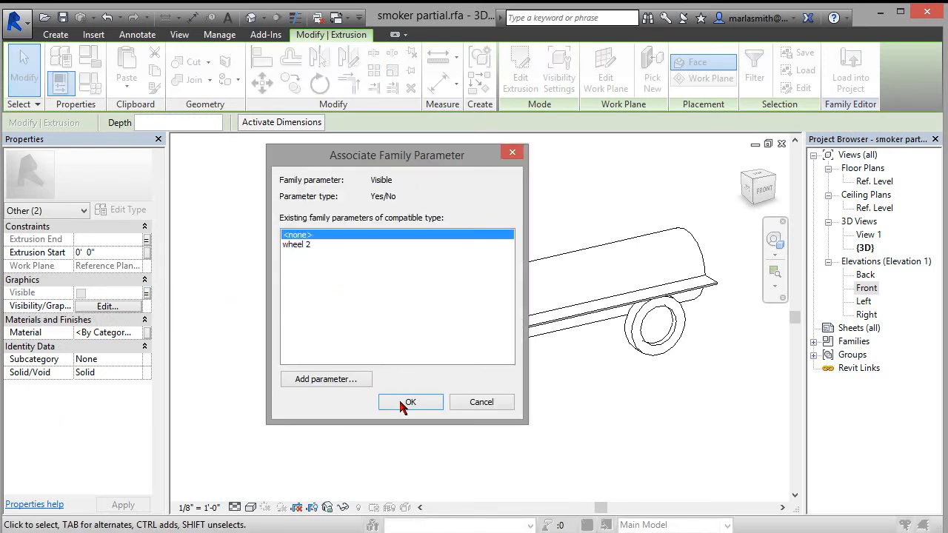
click(410, 401)
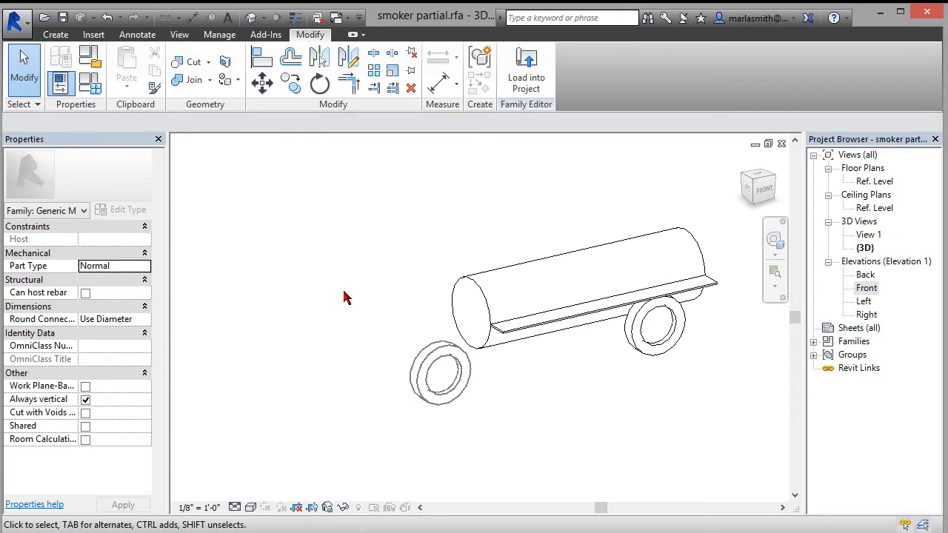
click(440, 374)
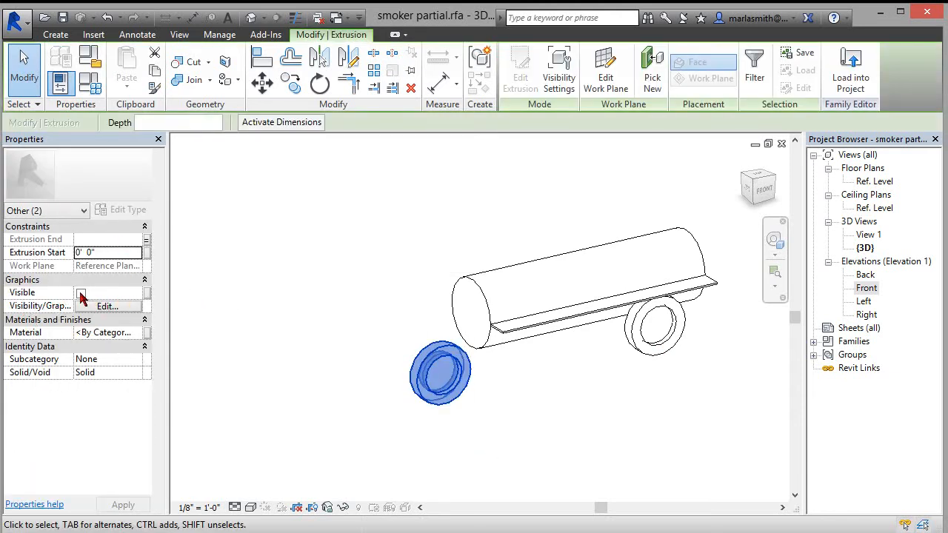
mouse_move(146, 303)
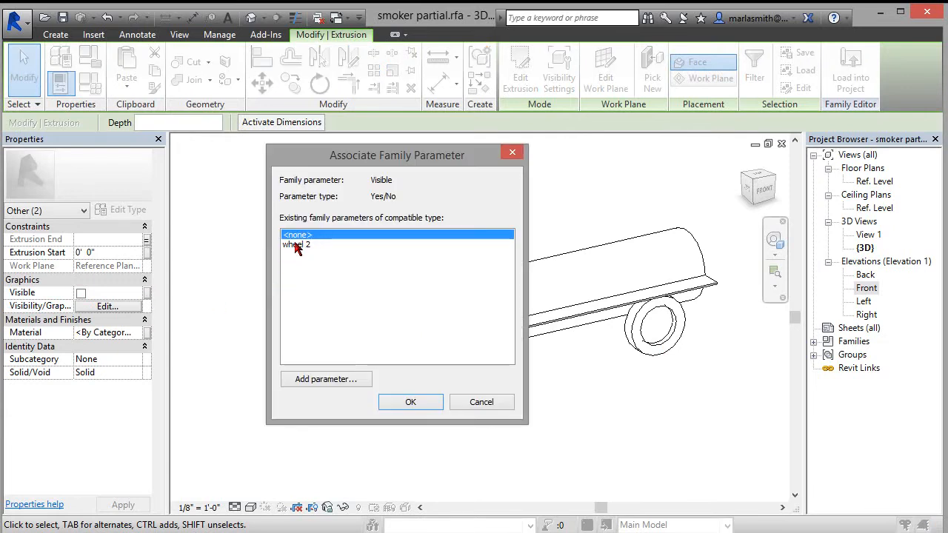
mouse_move(326, 379)
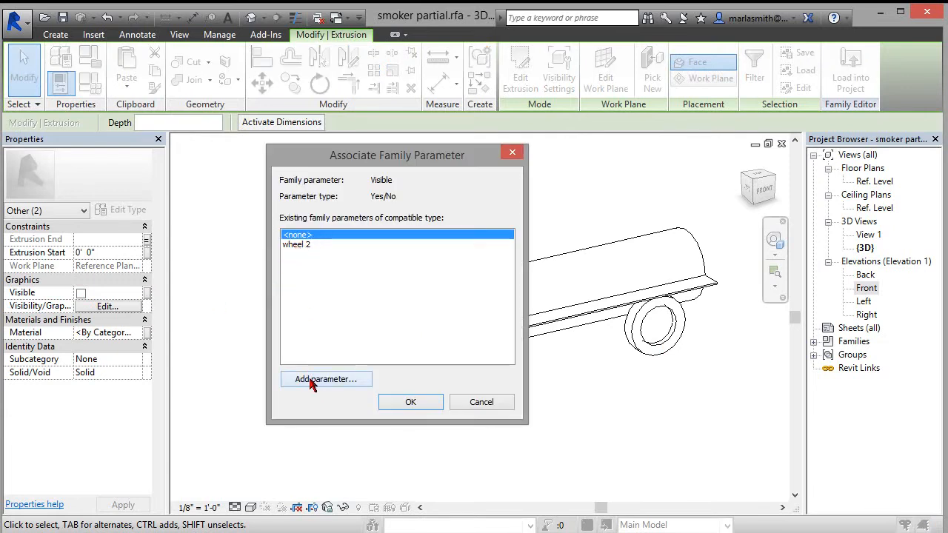
mouse_move(300, 248)
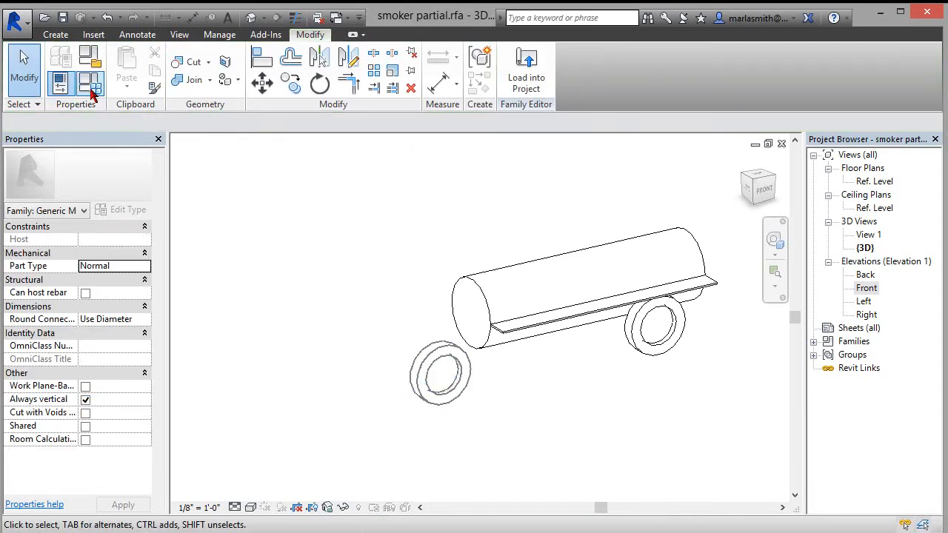
Switch the family to the Double Smoker type with wheel 2 checked
click(91, 84)
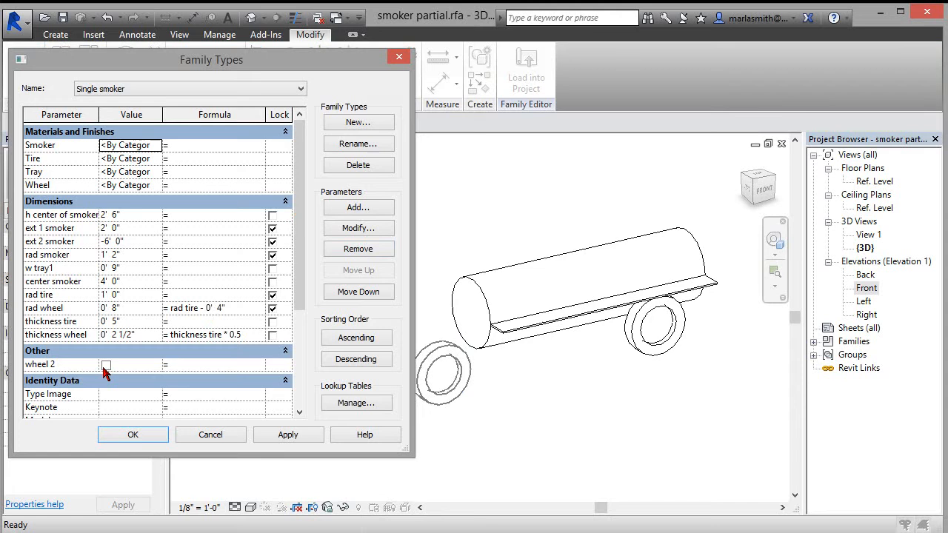
mouse_move(194, 131)
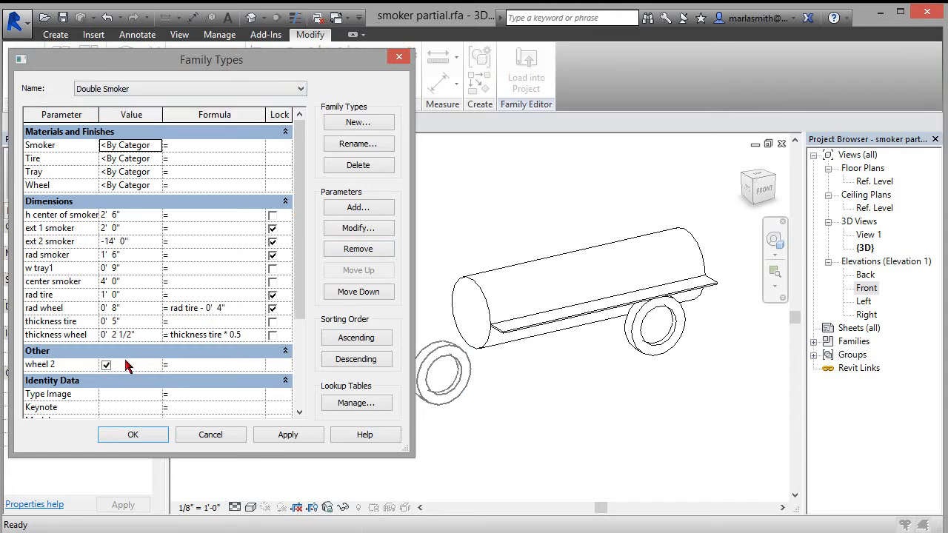
click(133, 434)
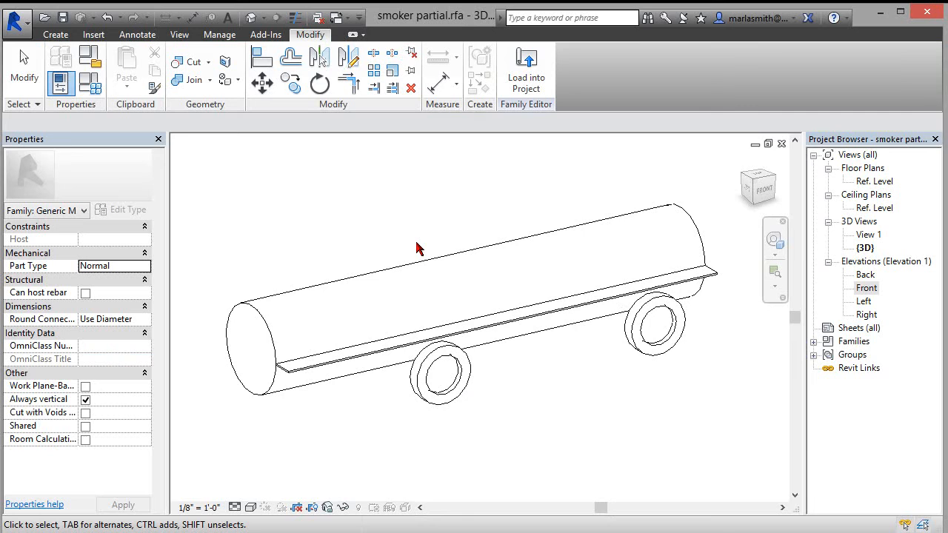
mouse_move(24, 67)
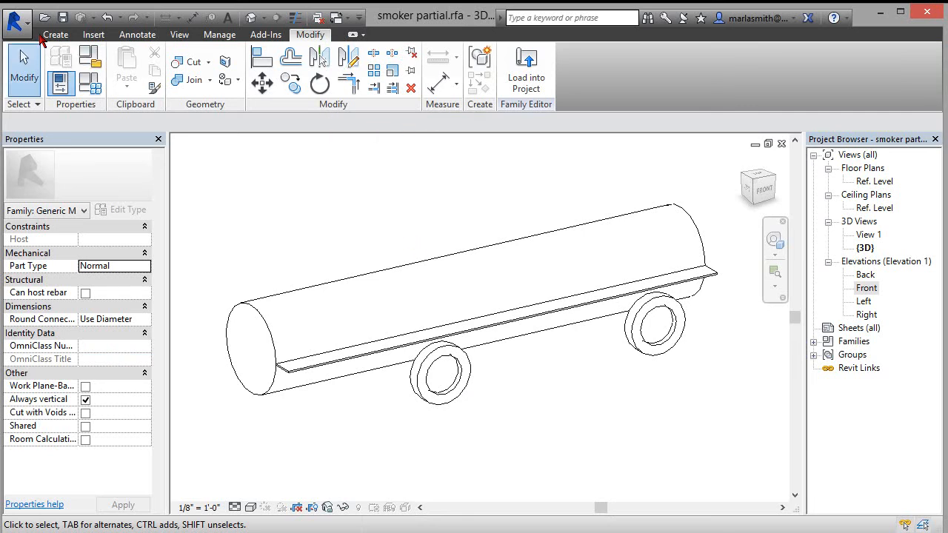
Begin a new project, choosing Custom Template from the template list
click(16, 24)
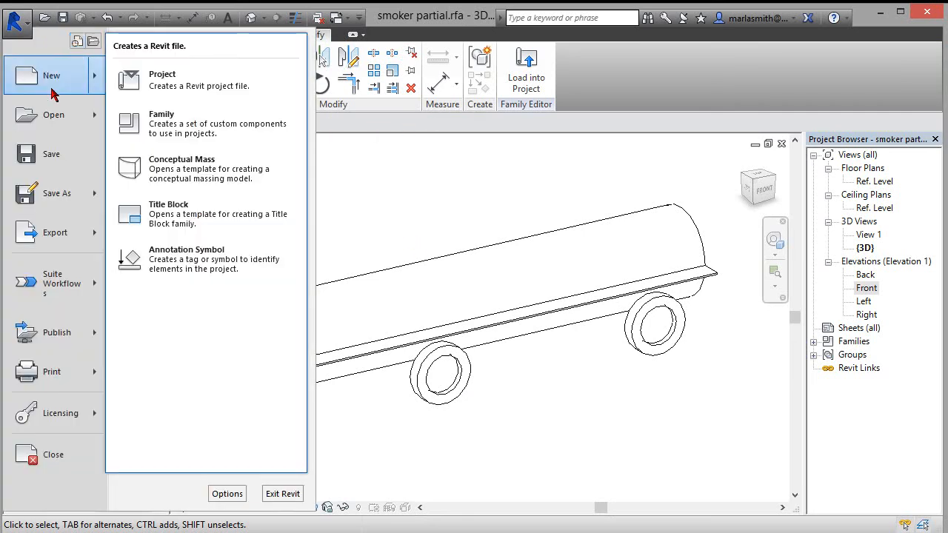
click(162, 74)
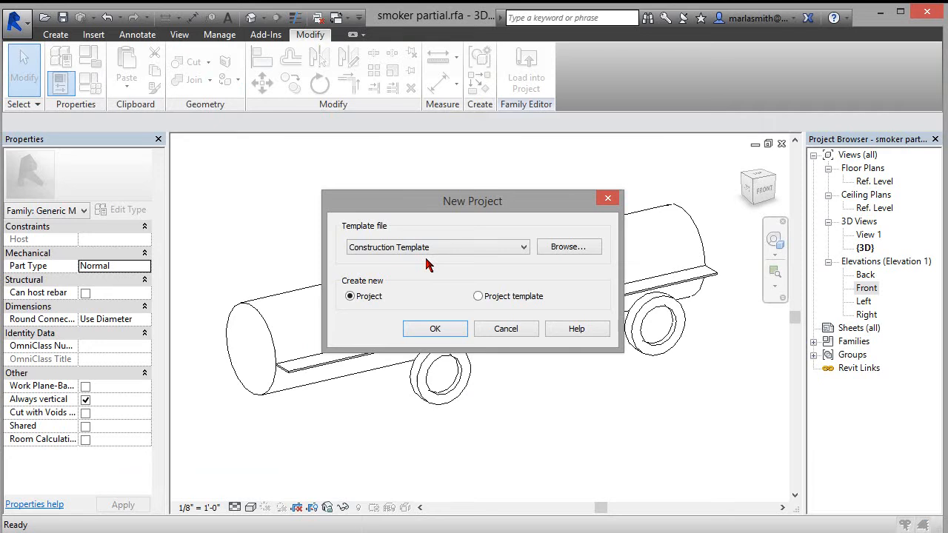
click(522, 247)
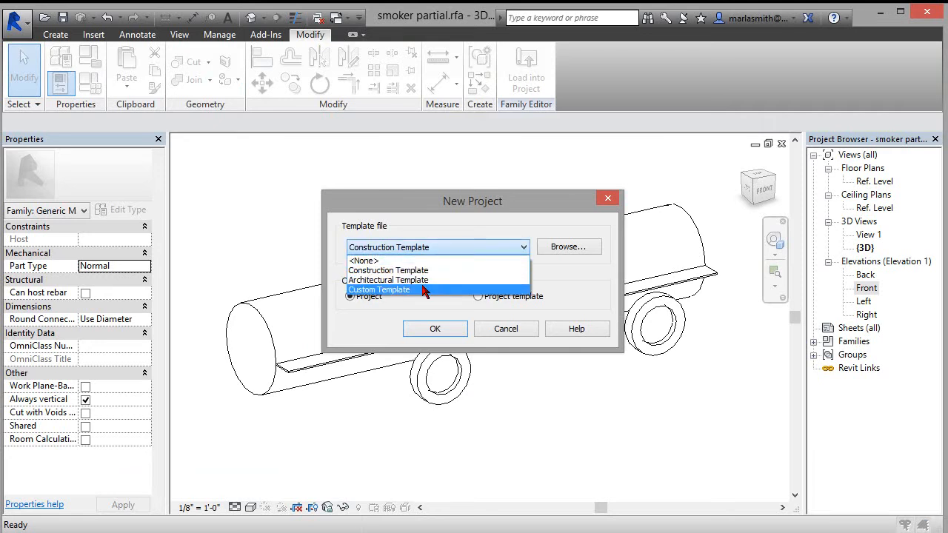
click(505, 328)
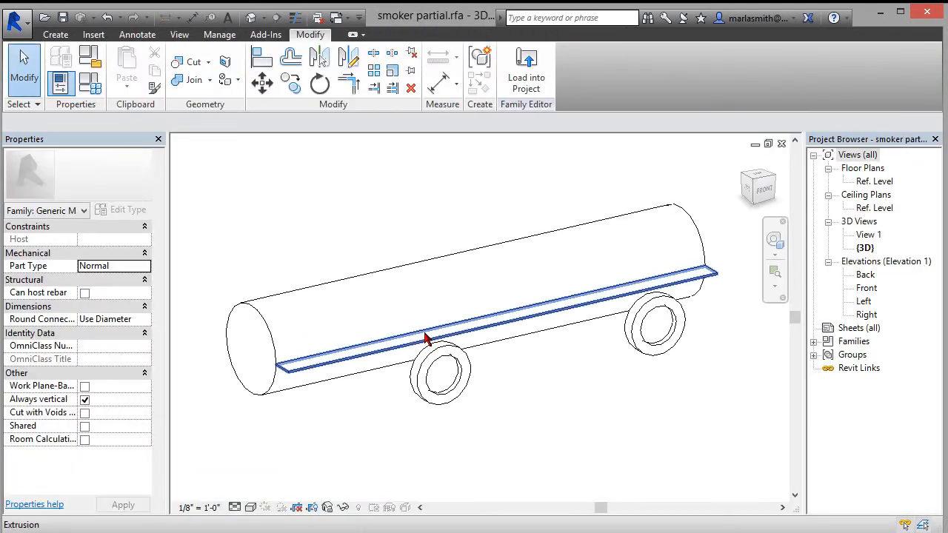
Load the Double Smoker family into Project3
click(526, 70)
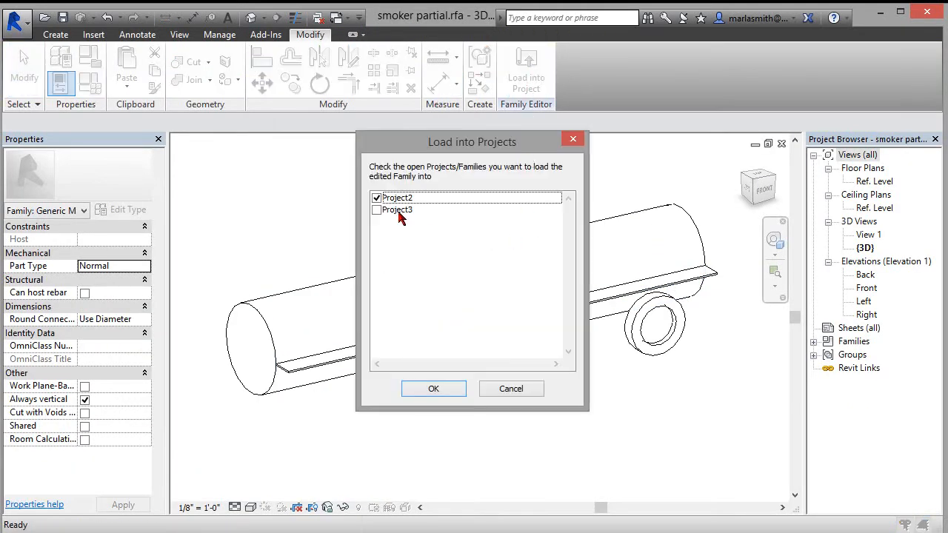
click(397, 209)
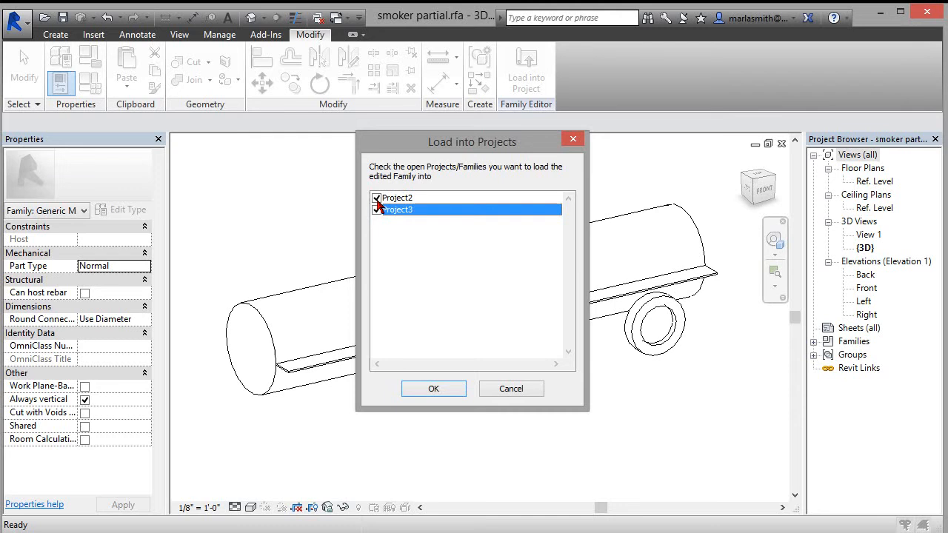
click(434, 389)
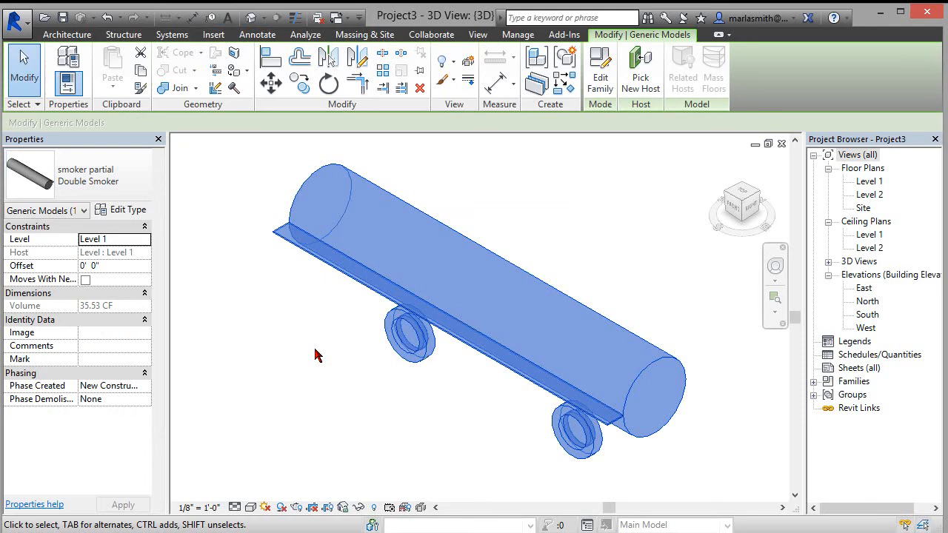
Change the trailer instance to the Single smoker type and select it
click(318, 355)
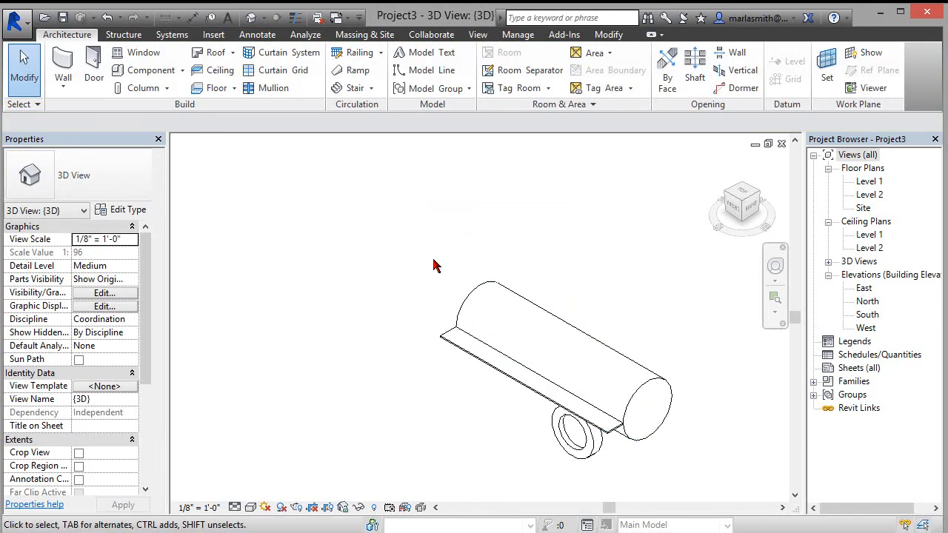
click(567, 434)
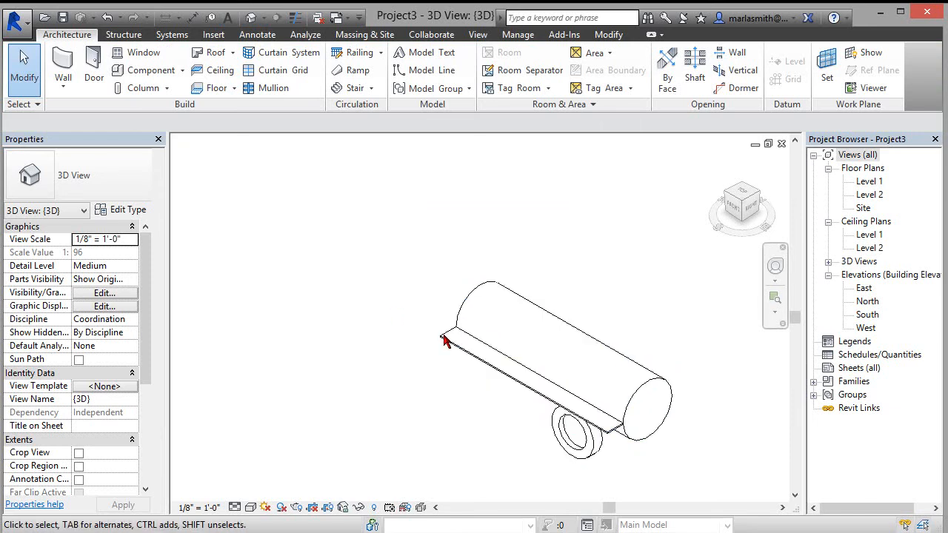
mouse_move(481, 307)
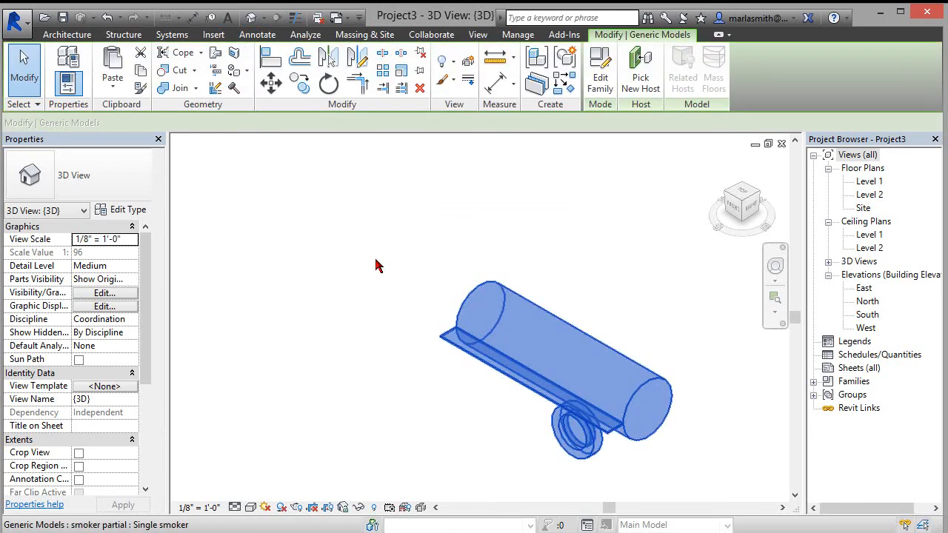
Duplicate the type as Single smoker 6' with ext 1 smoker 3' and ext 2 smoker -3'
click(126, 210)
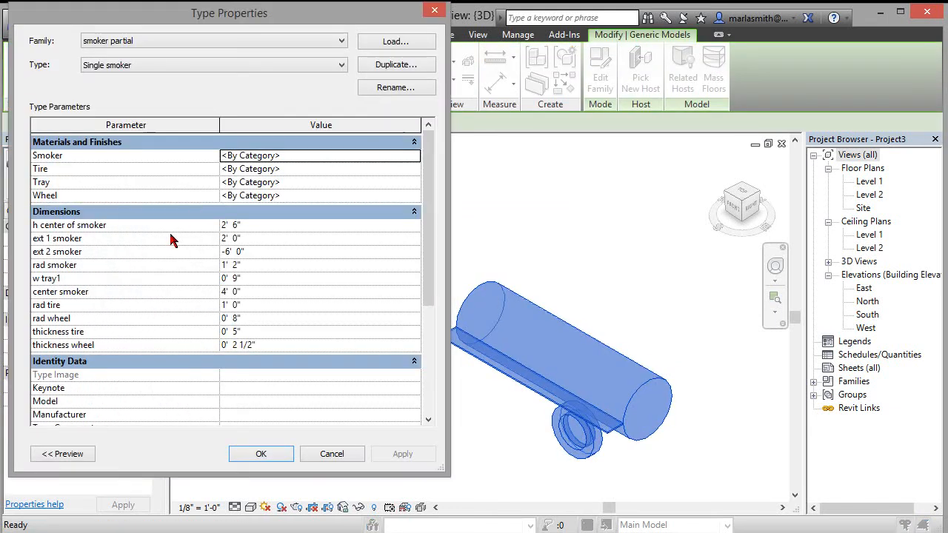
mouse_move(58, 255)
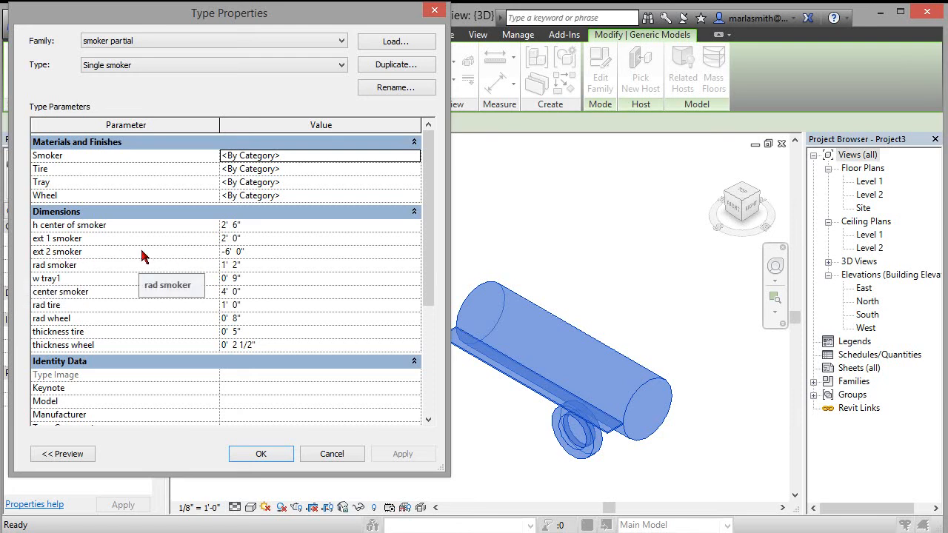
mouse_move(226, 241)
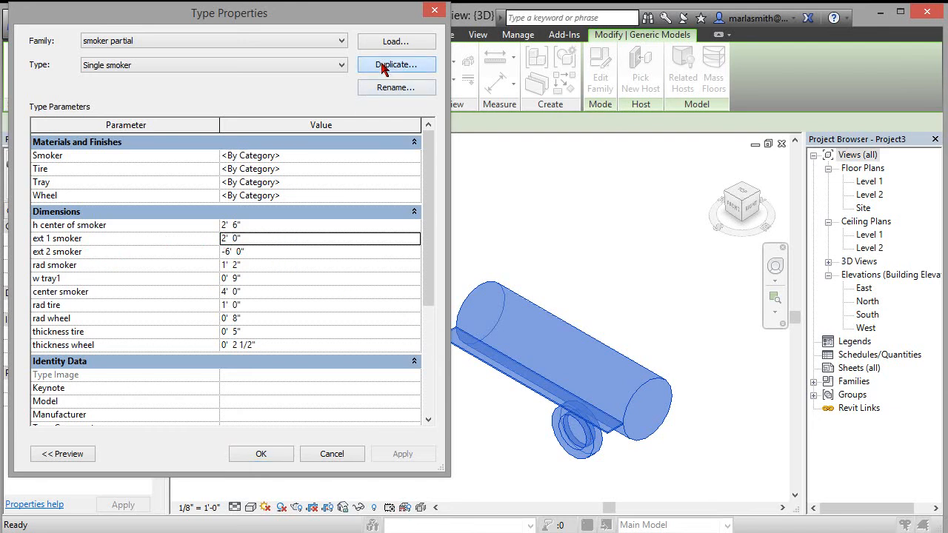
click(396, 64)
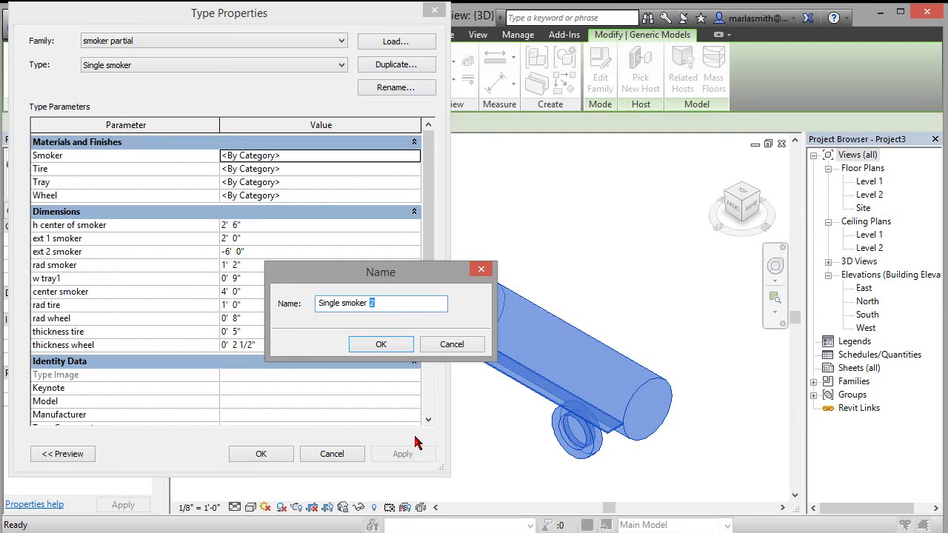
text(6')
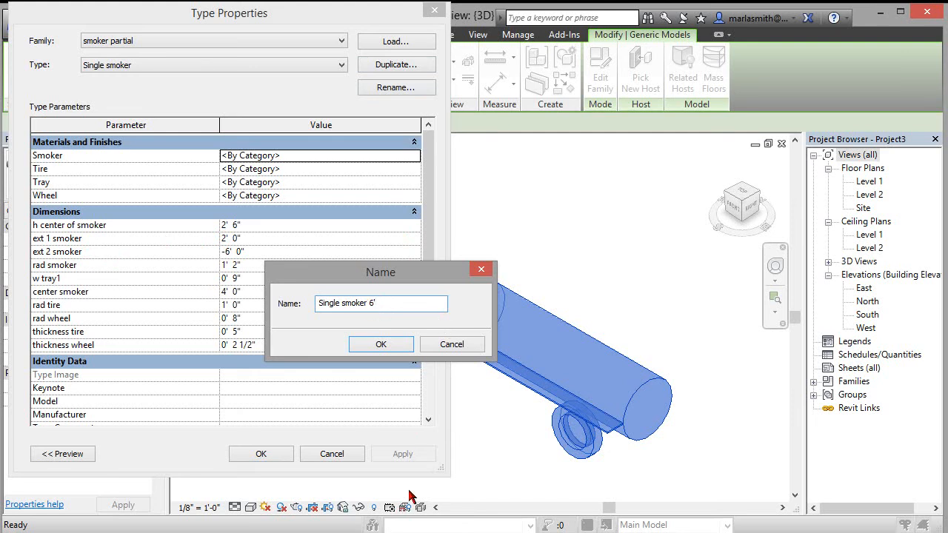
click(380, 344)
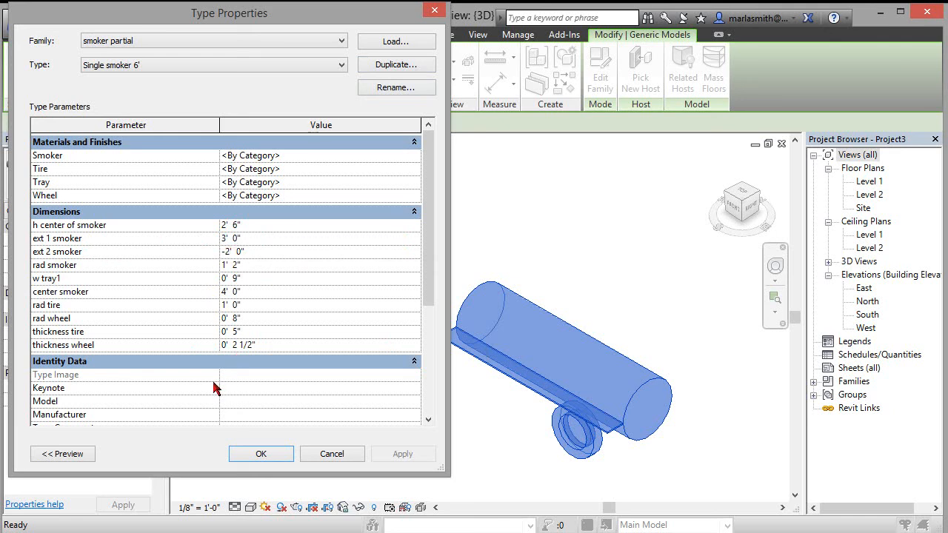
click(230, 251)
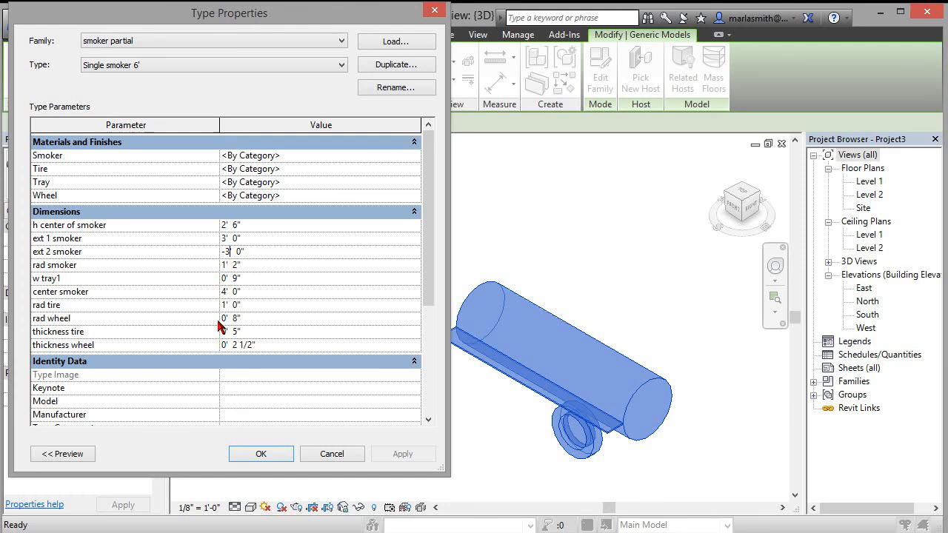
click(261, 454)
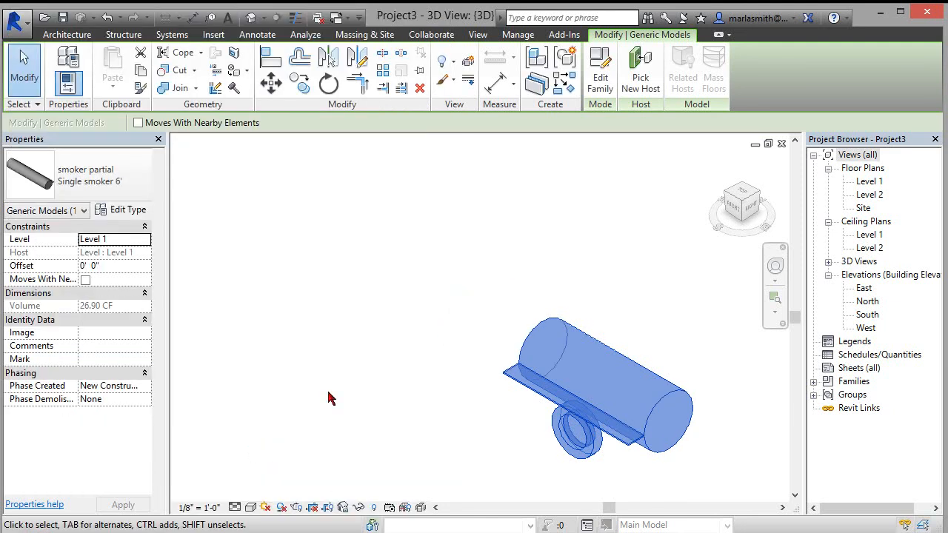
View the Single smoker 6' trailer from the Front, orbited slightly, with nothing selected
click(329, 398)
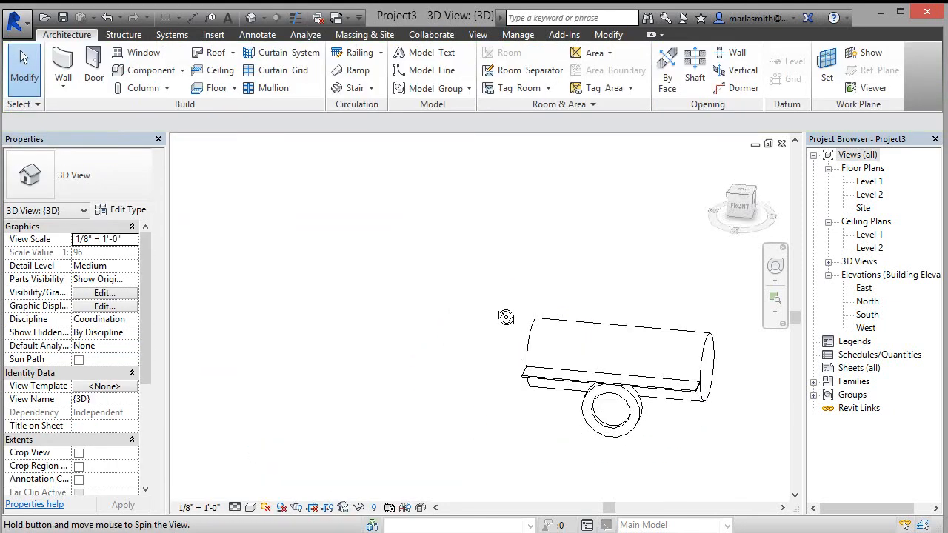
click(603, 404)
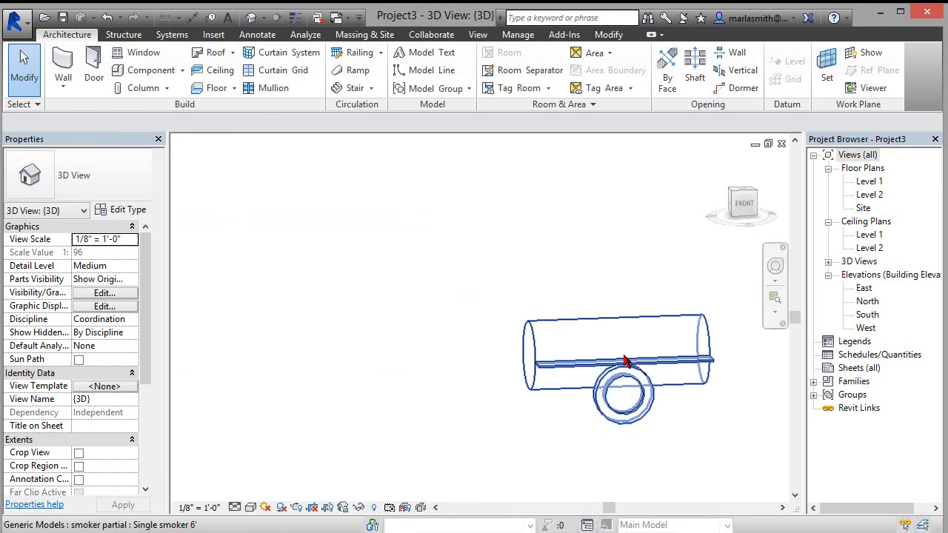
mouse_move(708, 361)
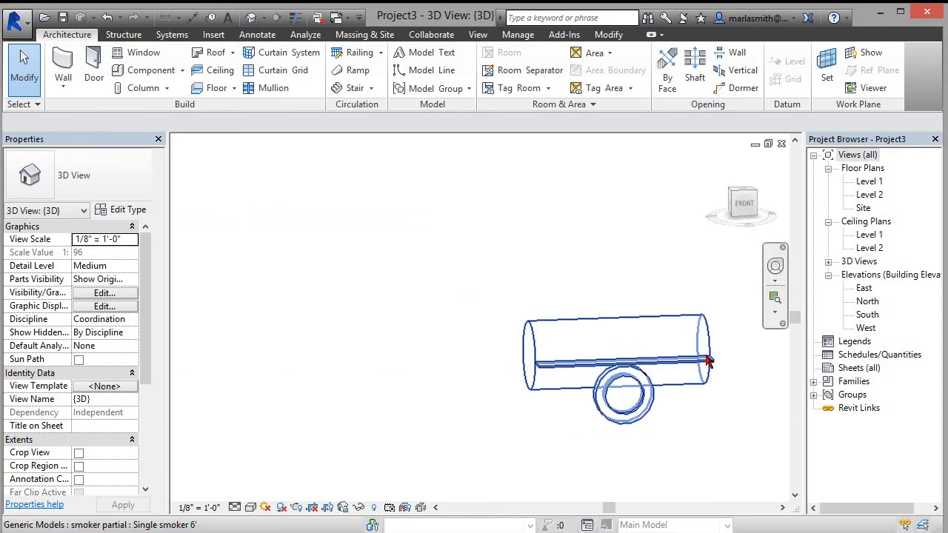
drag(707, 362, 511, 364)
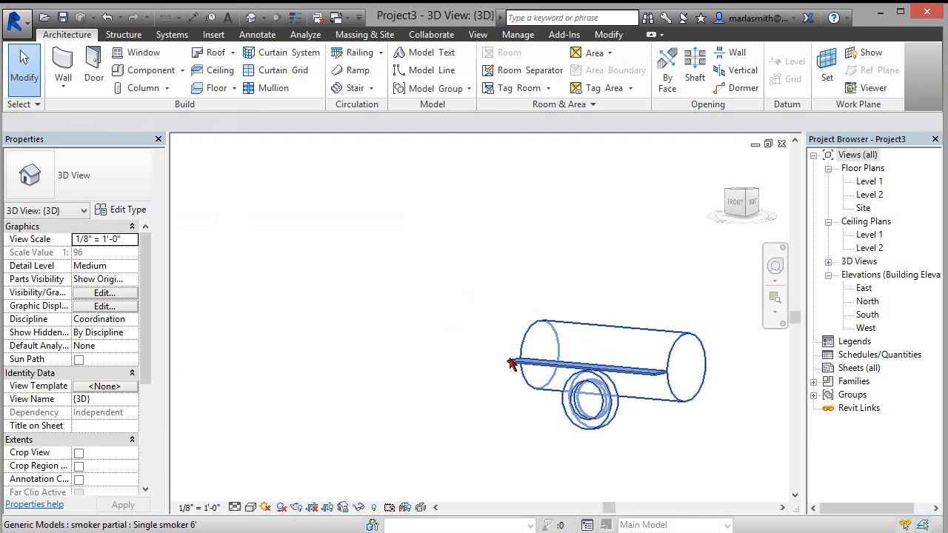
click(177, 267)
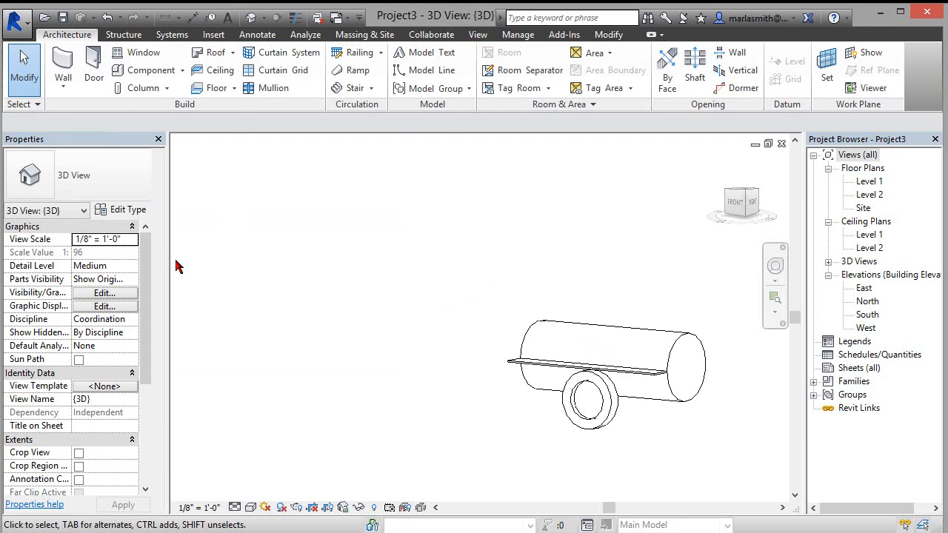
mouse_move(158, 320)
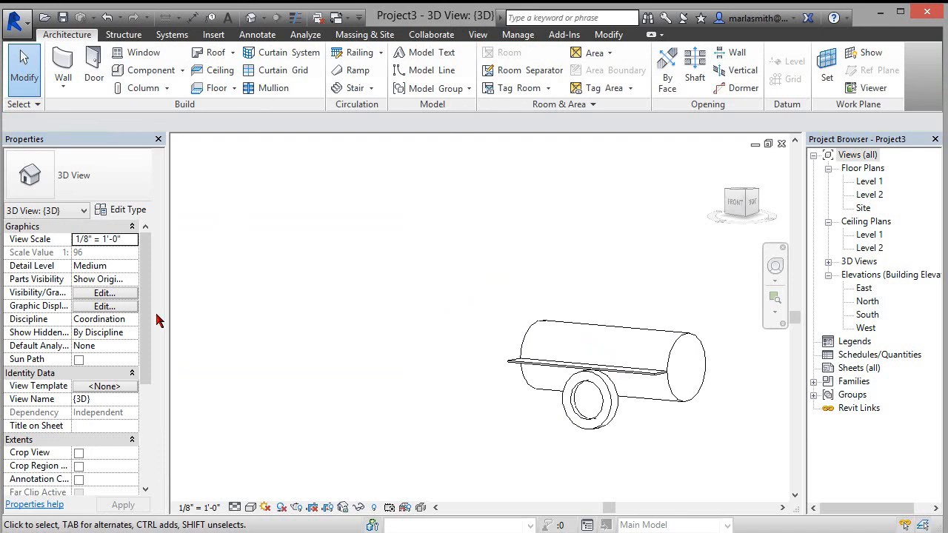
mouse_move(450, 348)
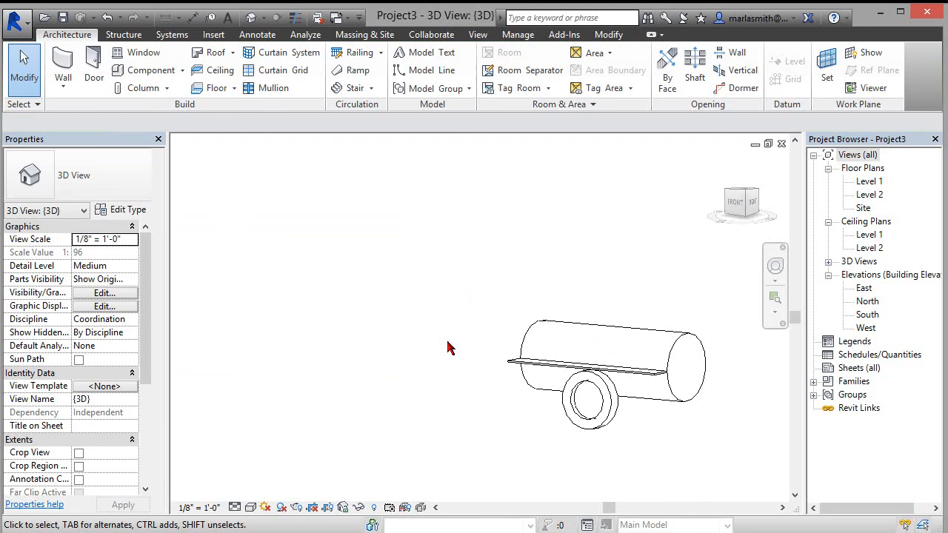
mouse_move(406, 288)
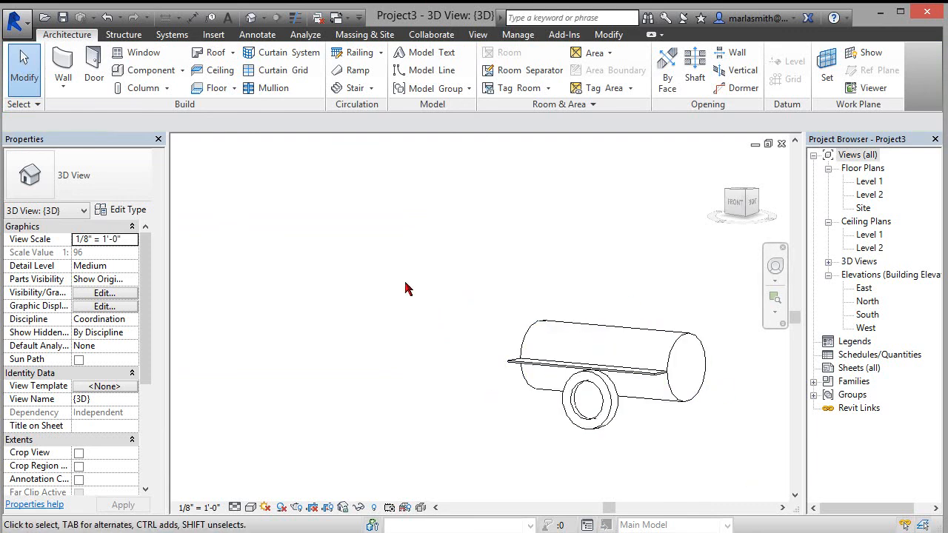